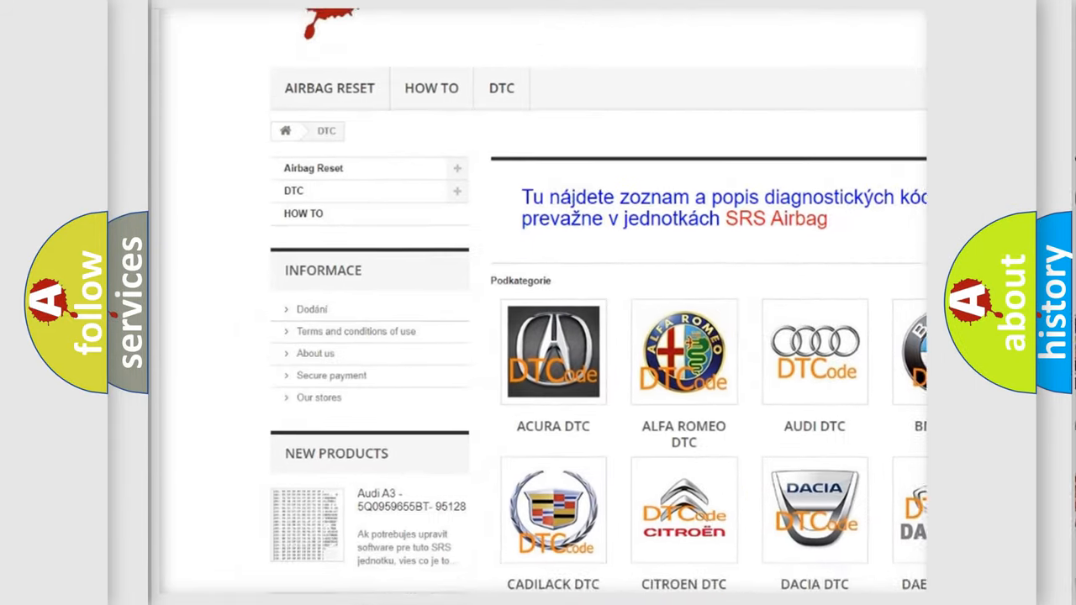
Step: Advance to the Suzuki B1346 card and reveal its HVAC A/C pressure Cause text
scroll(down, 3)
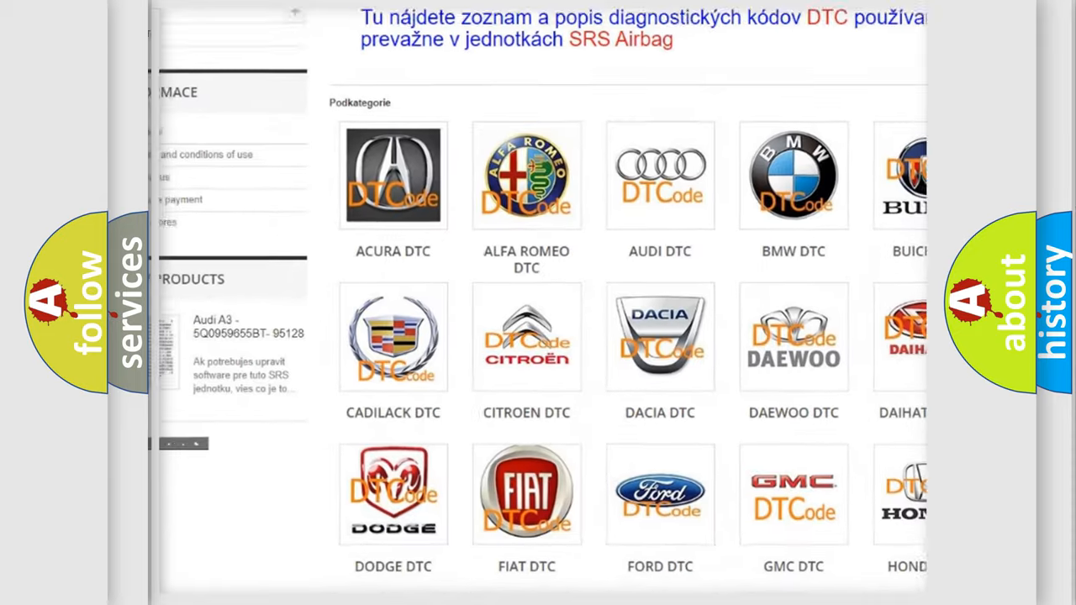
scroll(down, 3)
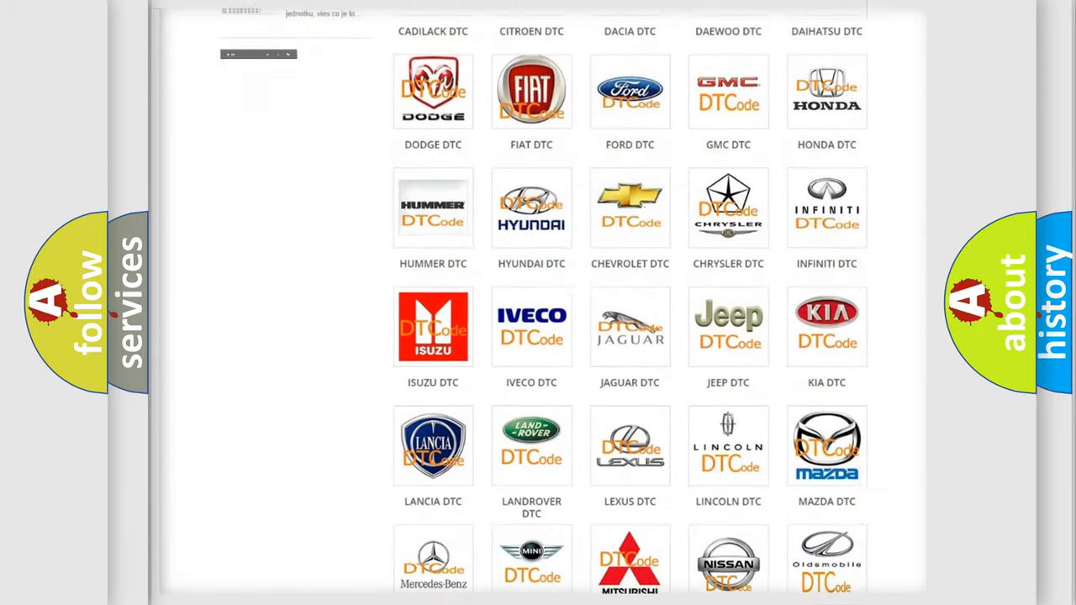
scroll(down, 3)
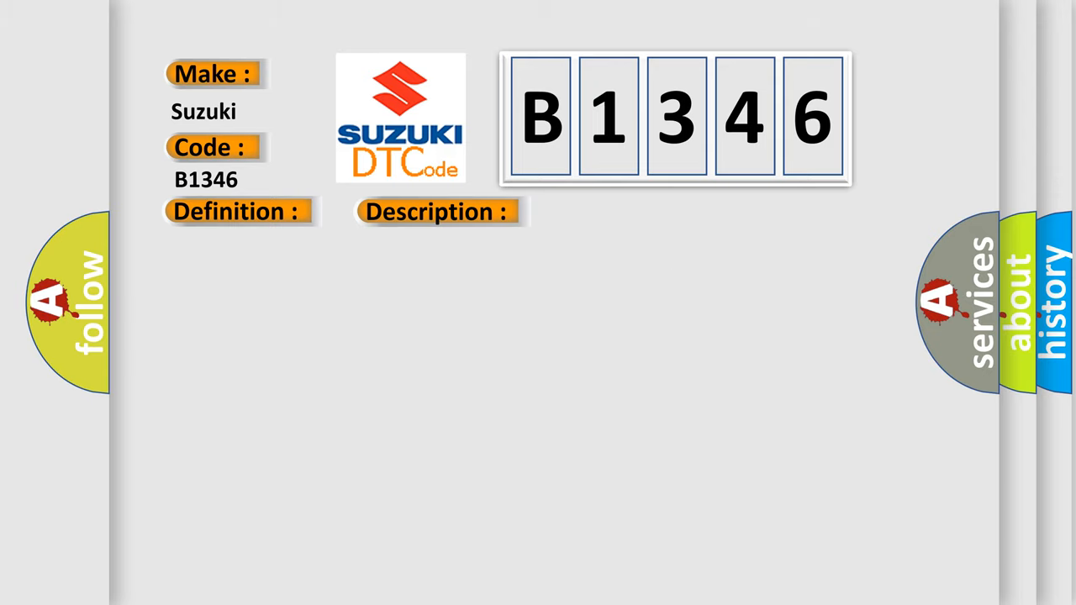
click(619, 212)
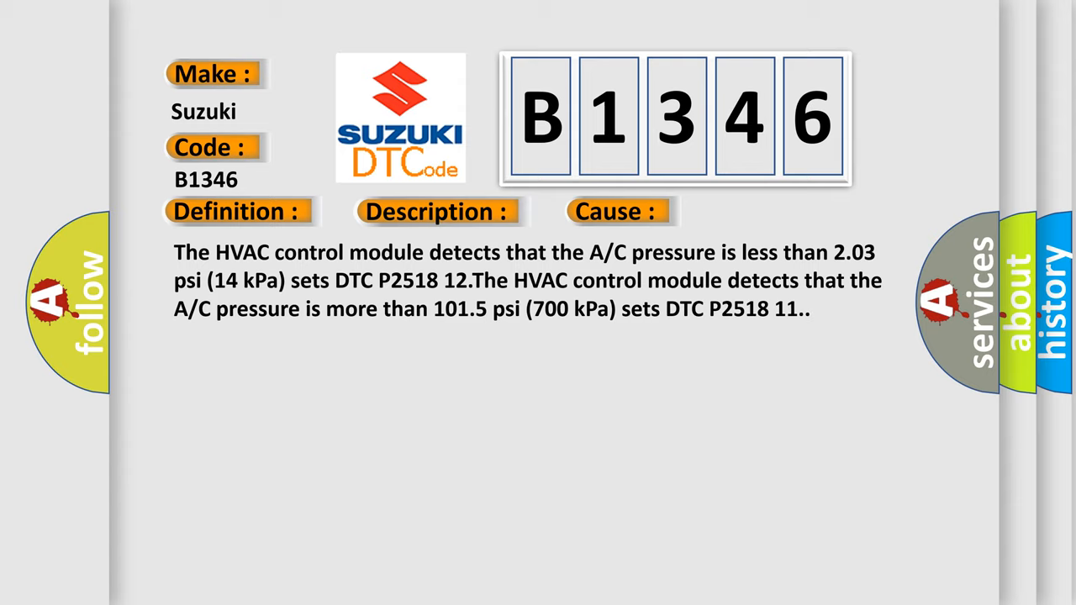